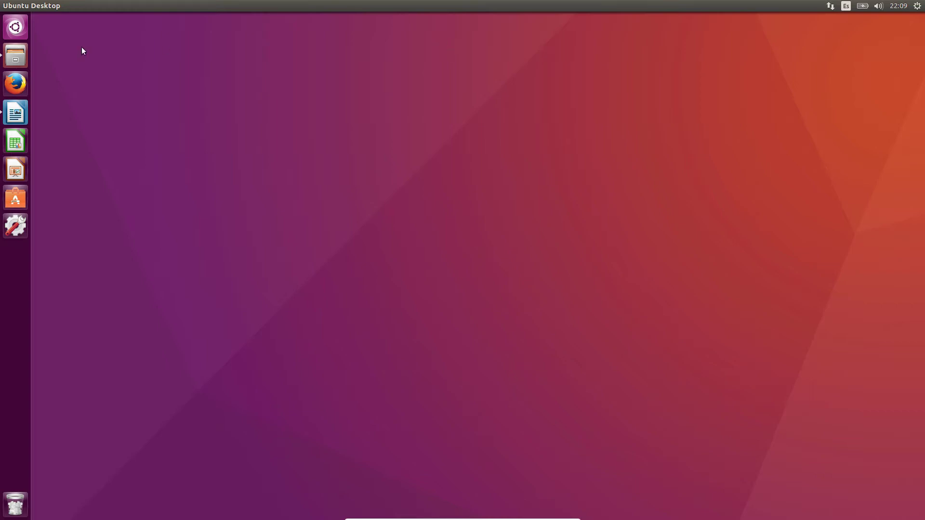
Step: Open the home folder in Files and enter the Cloudy folder
left_click(15, 55)
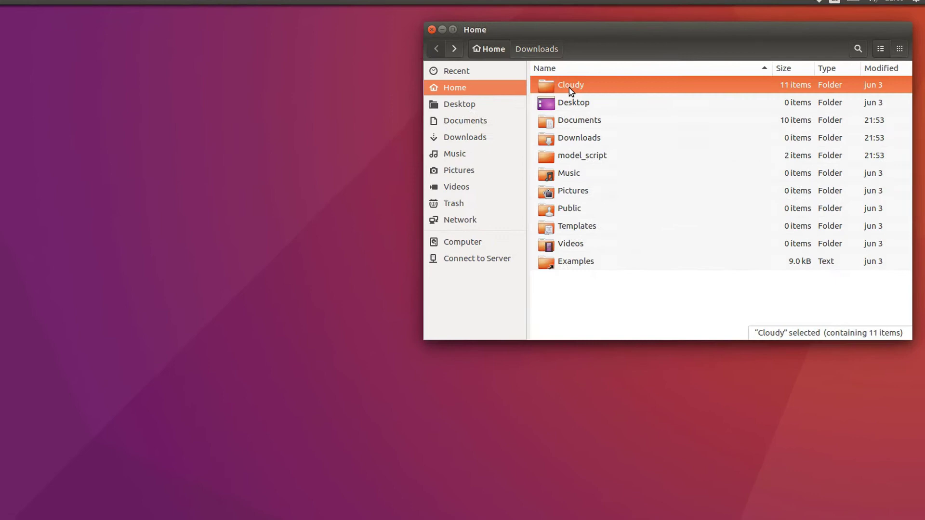
double_click(569, 85)
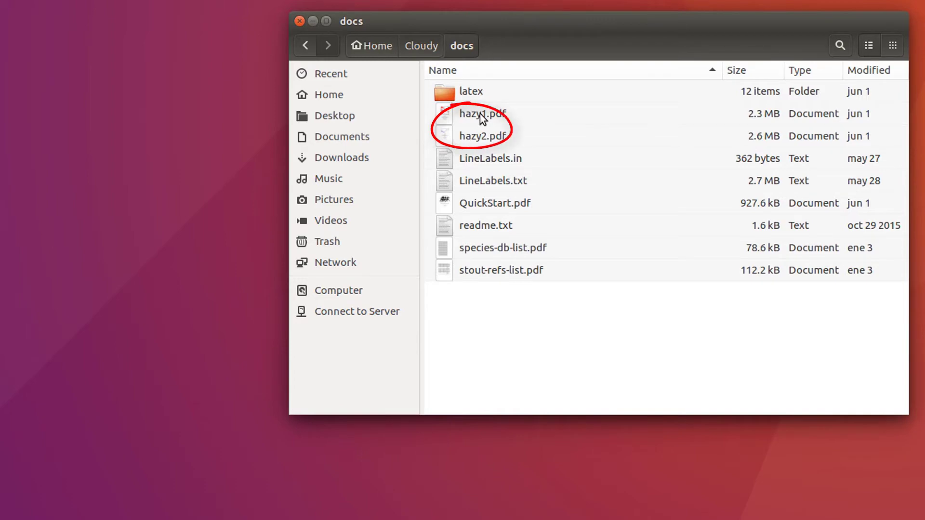
double_click(481, 114)
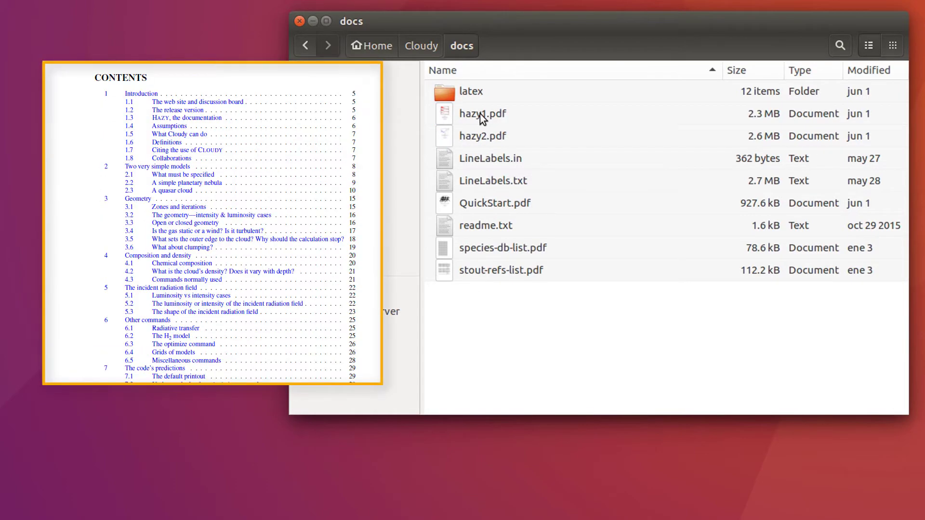
scroll("down", 3)
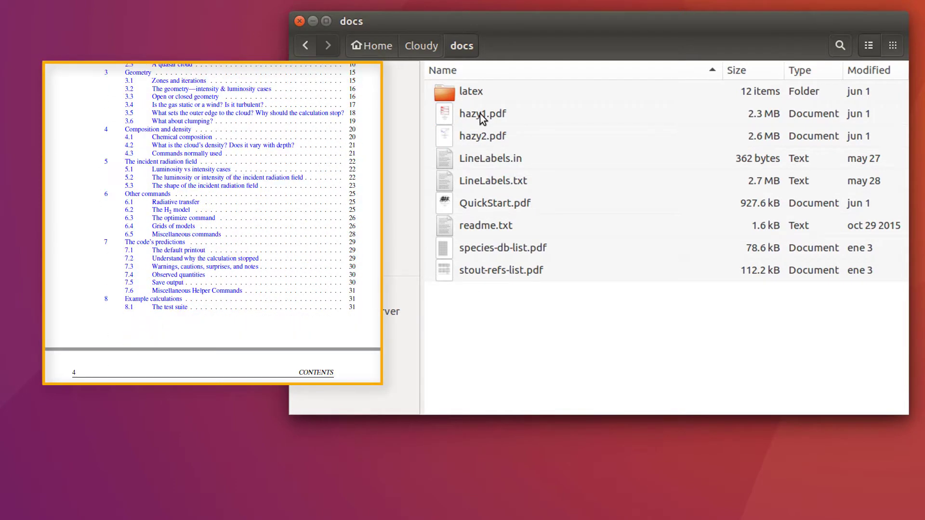
scroll("down", 3)
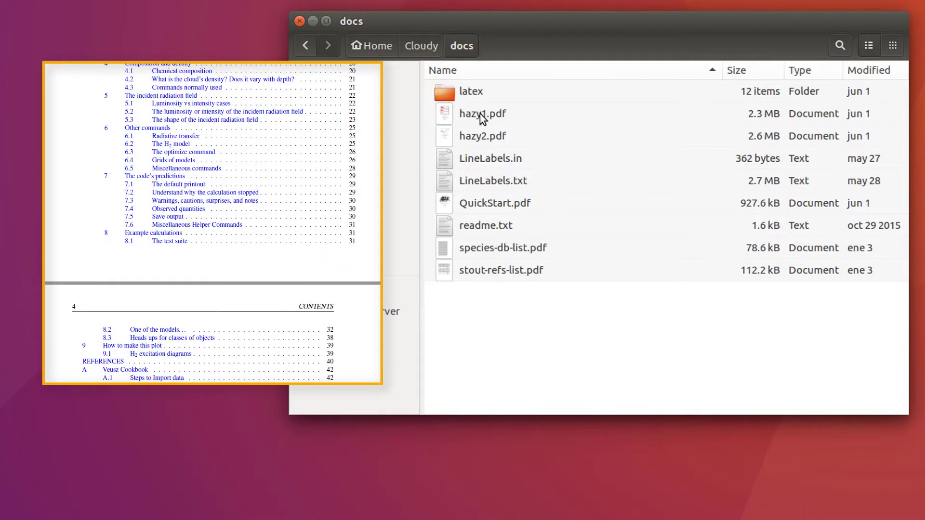
scroll("down", 3)
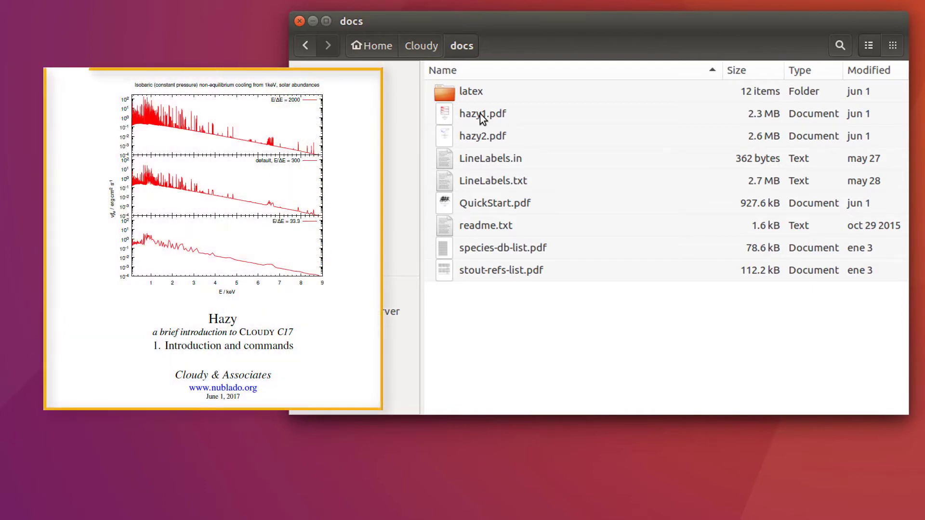
scroll("down", 3)
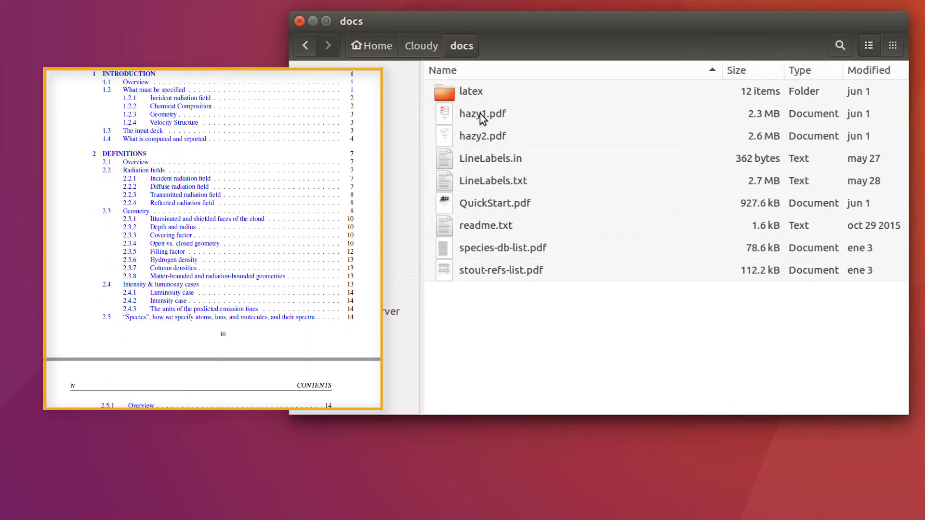
scroll("down", 3)
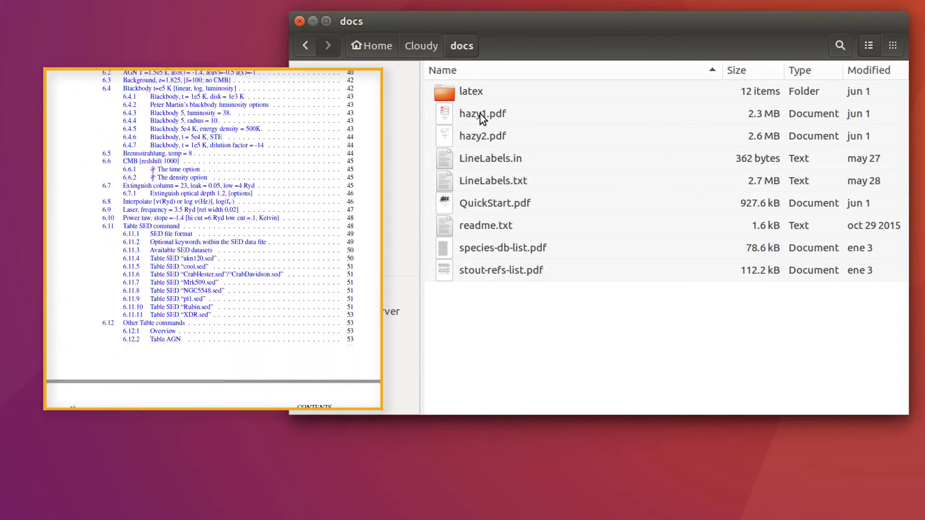
scroll("down", 3)
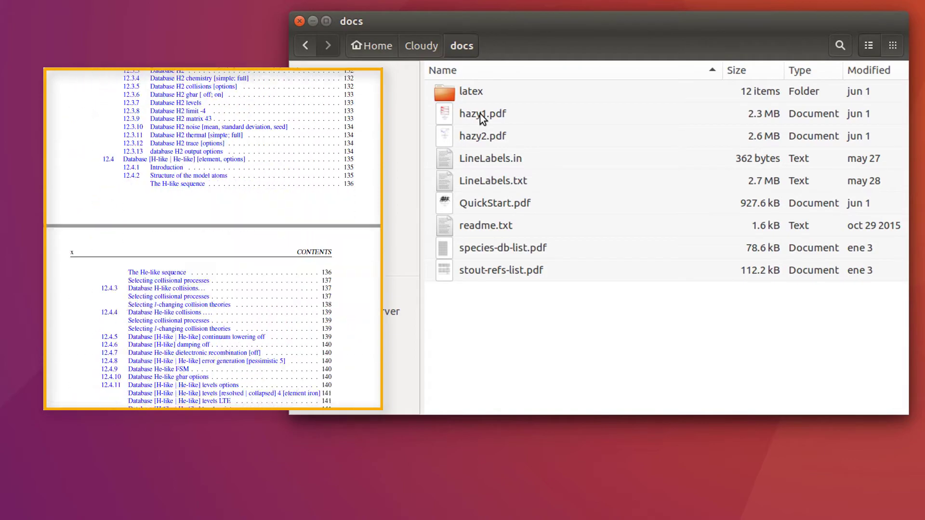
scroll("down", 3)
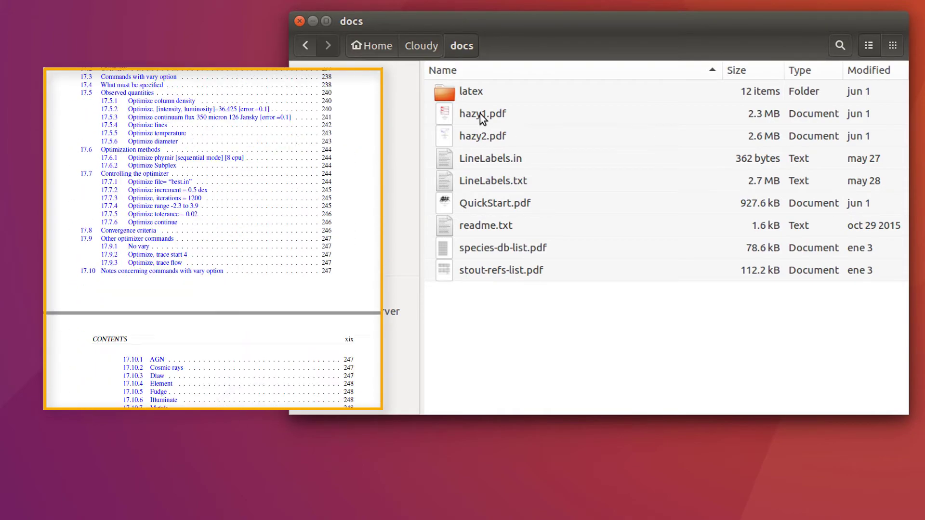
scroll("down", 3)
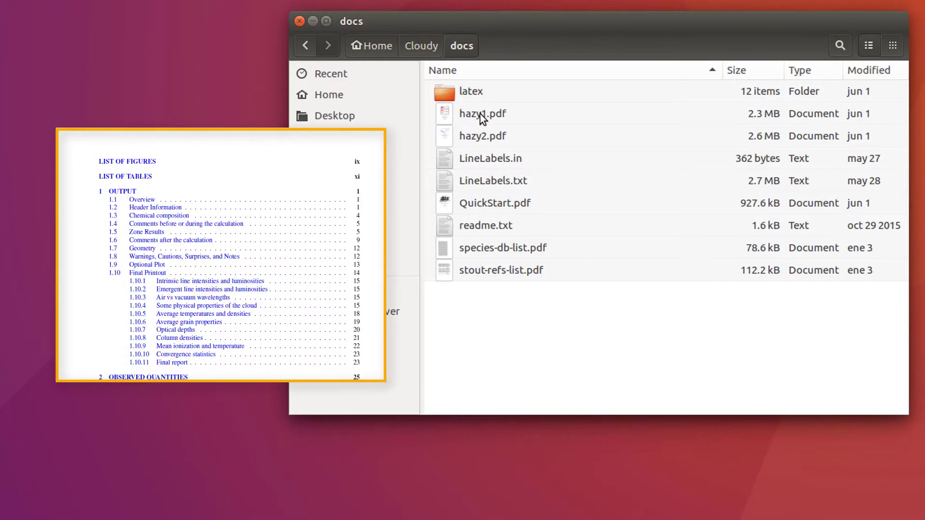
scroll("down", 3)
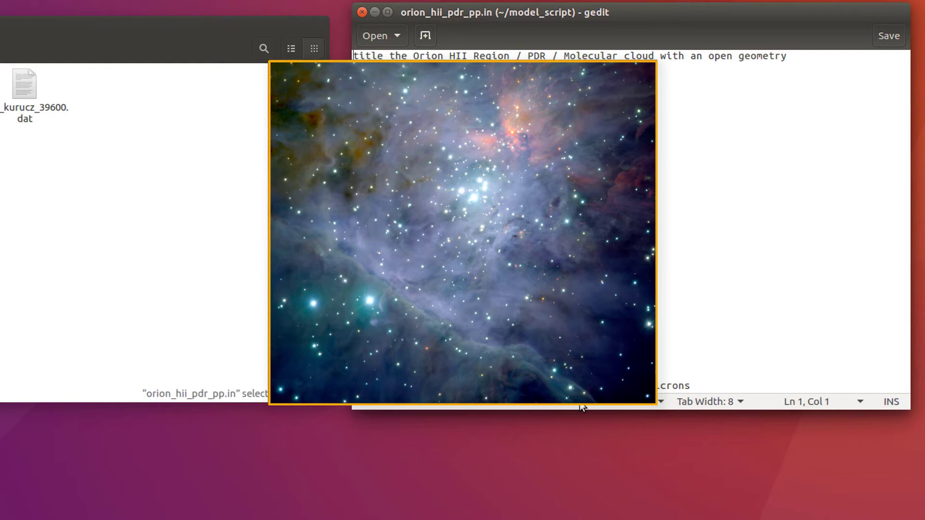
Step: Select a block of command lines in the orion_hii_pdr_pp.in script
left_click_drag(358, 241, 500, 339)
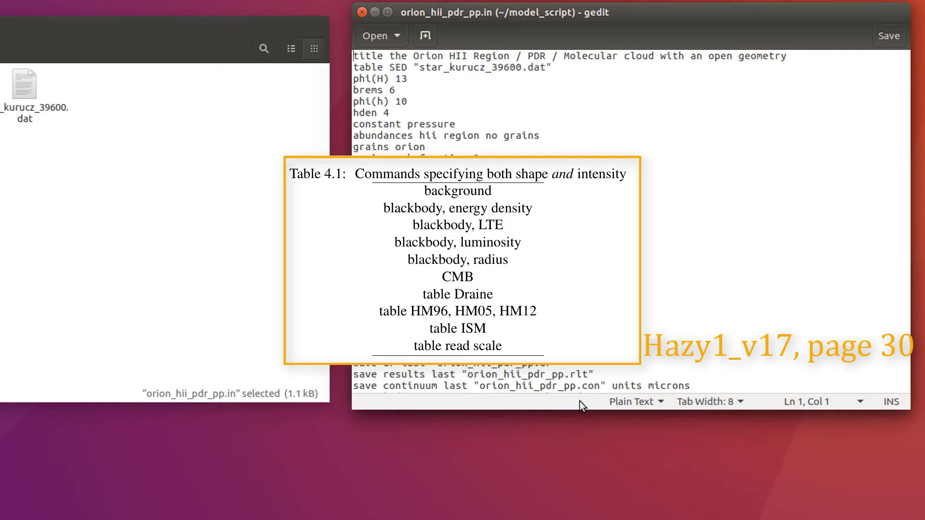
left_click_drag(460, 242, 530, 243)
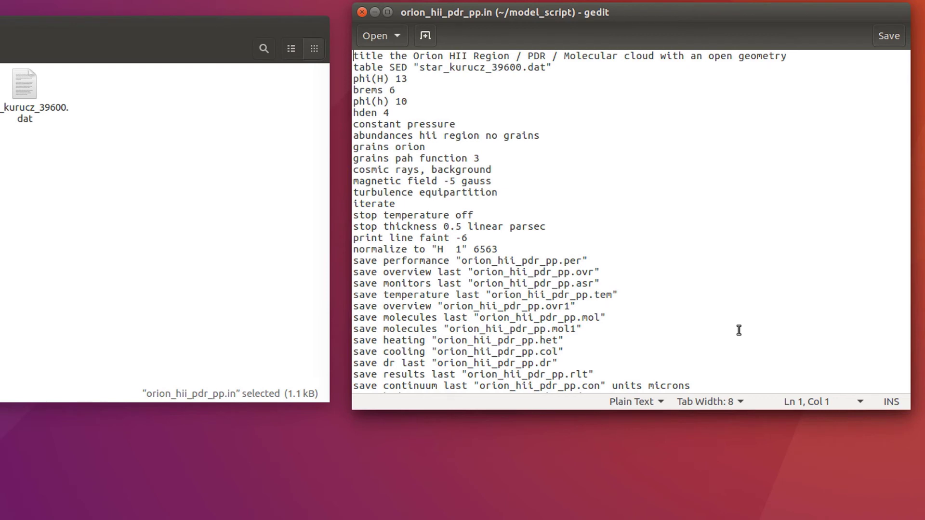
left_click_drag(424, 177, 501, 167)
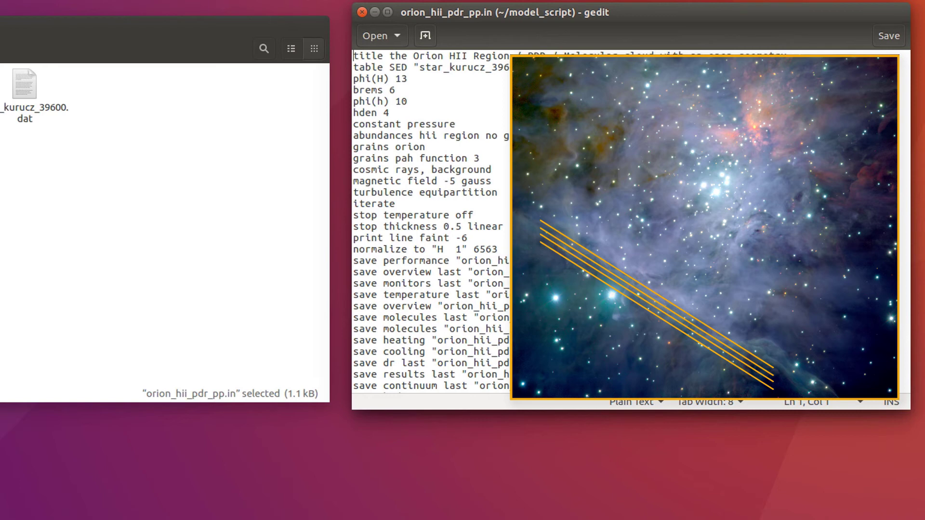
left_click_drag(536, 248, 772, 395)
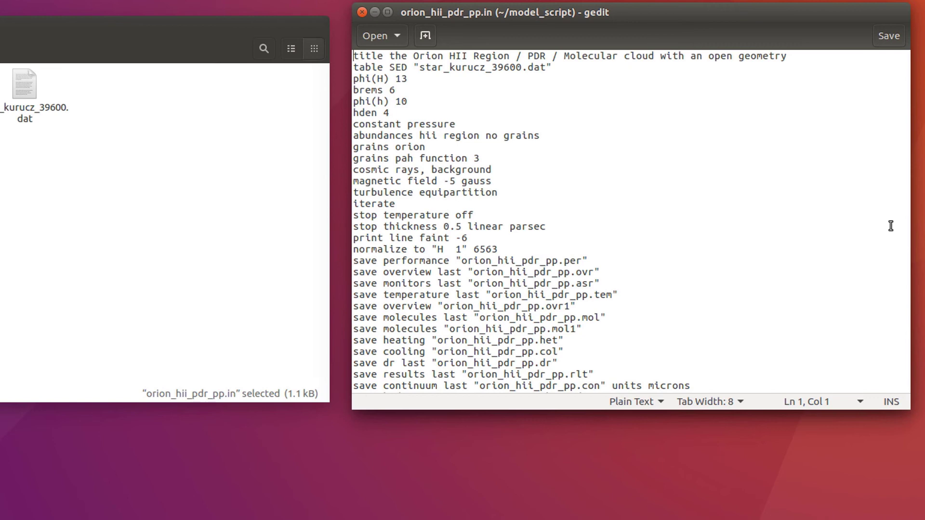
left_click(888, 36)
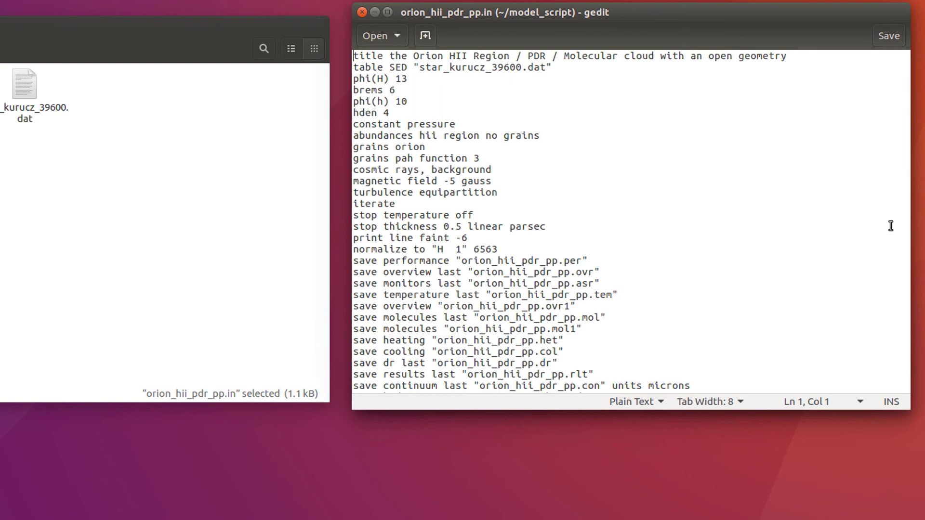
mouse_move(902, 188)
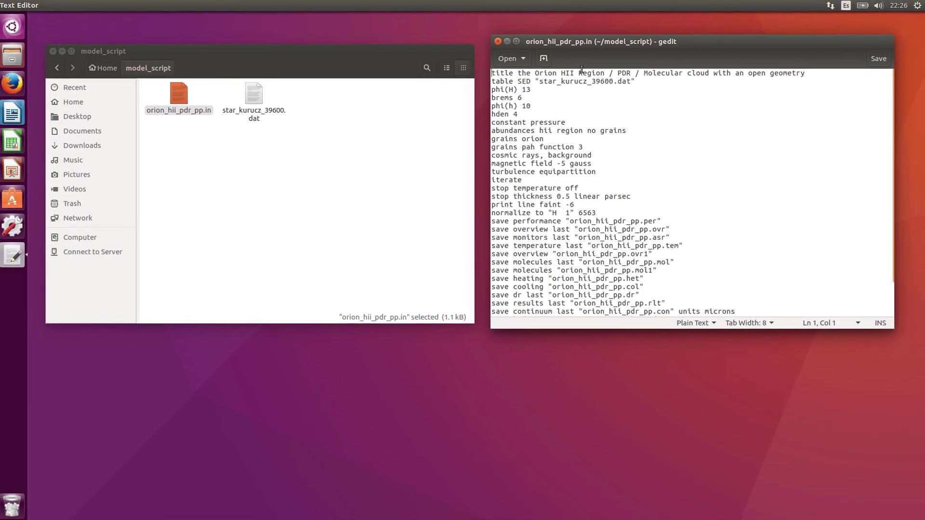
Step: In Terminal, cd into model_script/ and enter cloudy orion_hii_pdr_pp.in to run the model
left_click(497, 42)
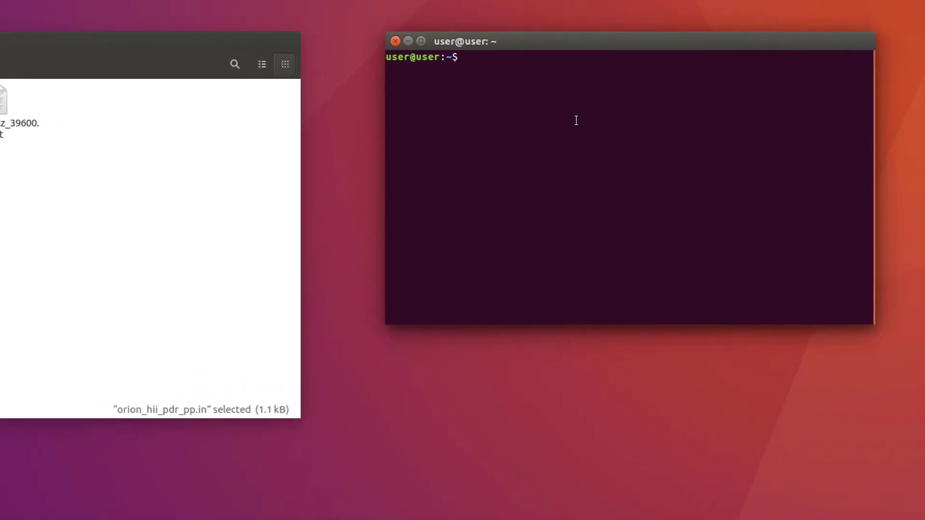
type("cd")
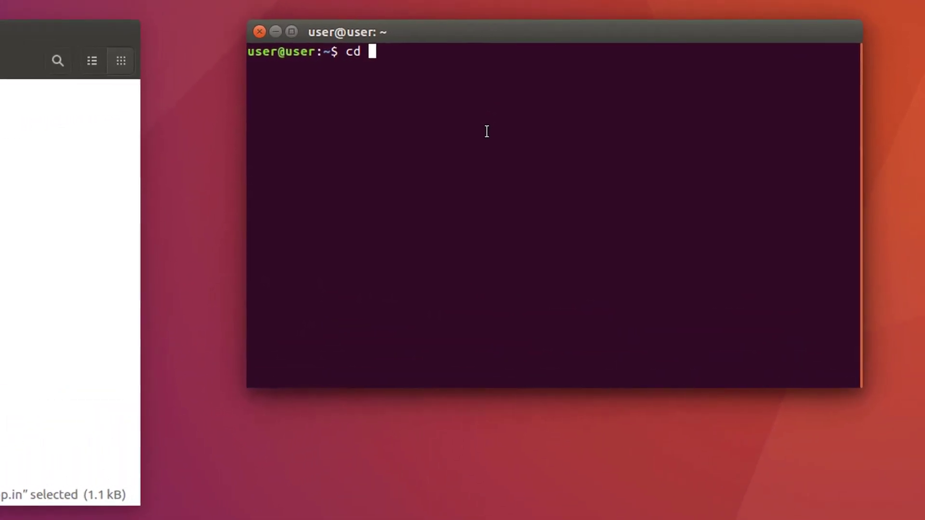
type("model_script/")
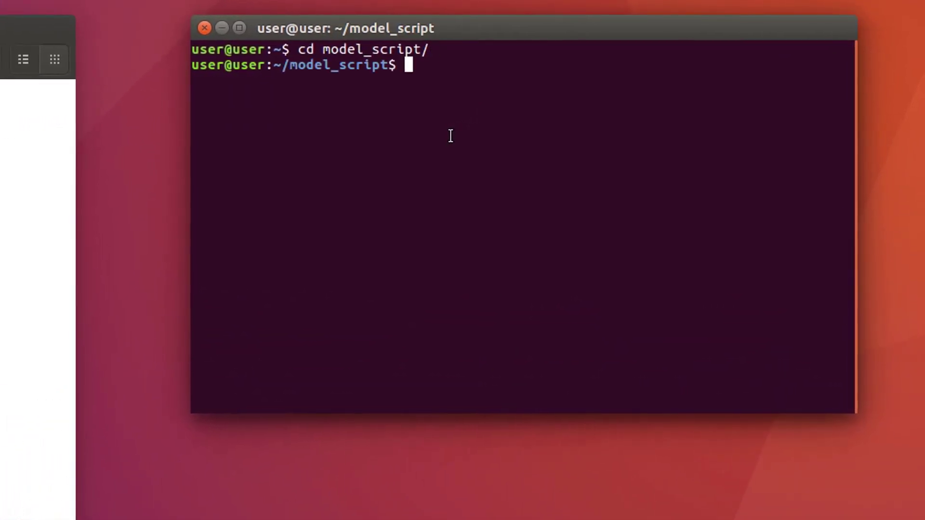
type("cloudy")
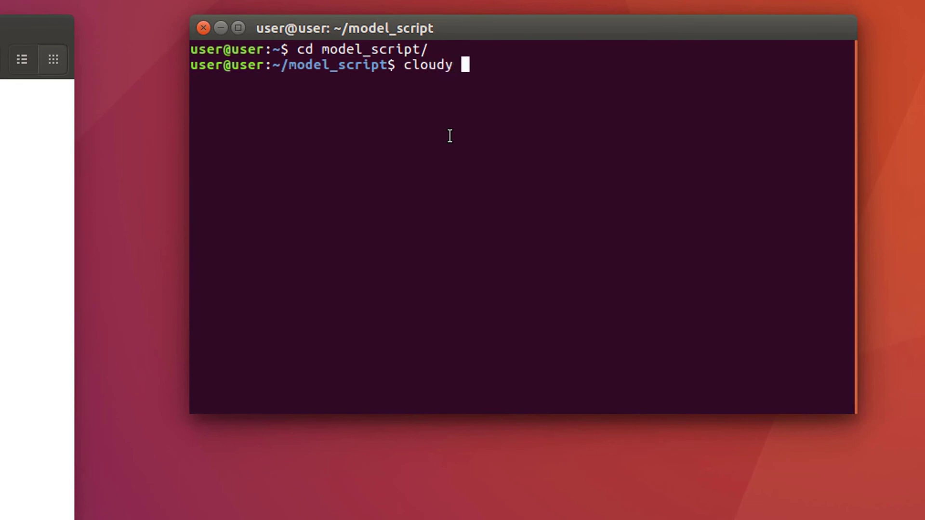
type("ori")
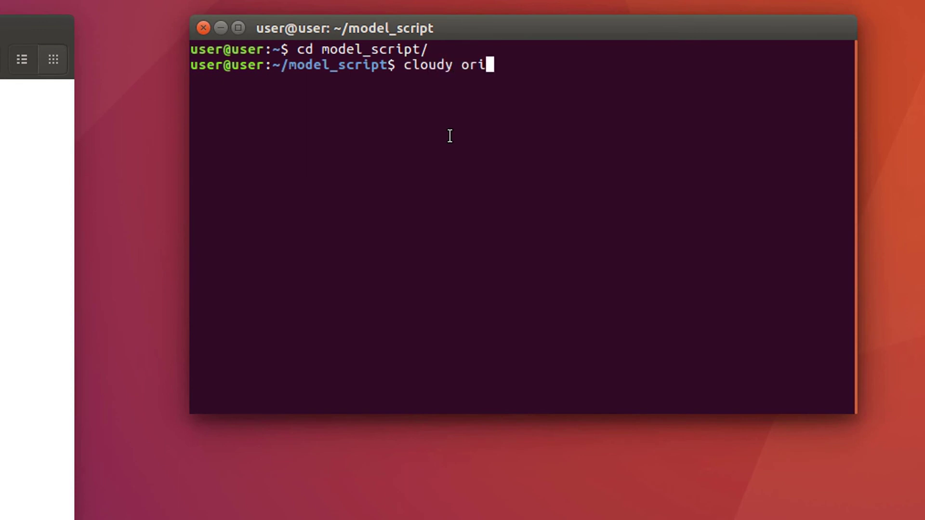
type("on_hii_pdr_pp.")
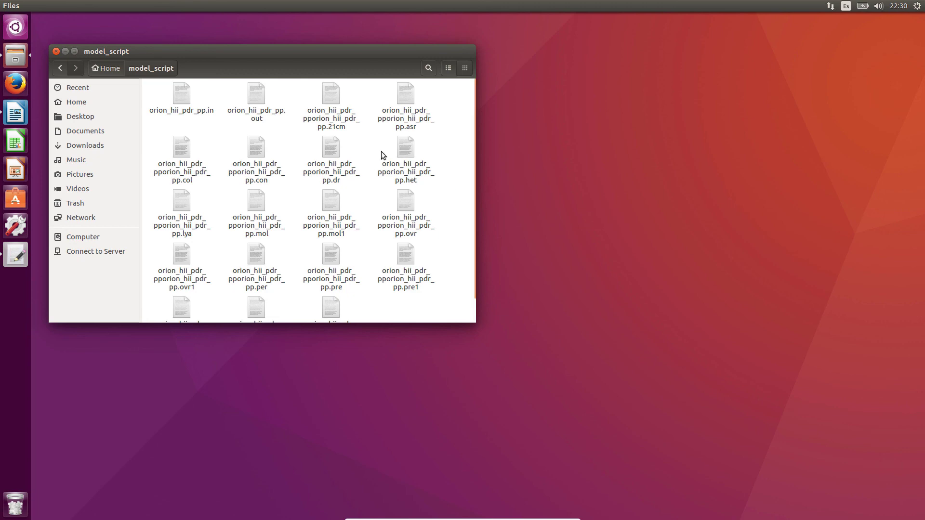
Step: Scroll the model_script listing to reveal the .rlt, .sil and .tem output files
scroll("down", 3)
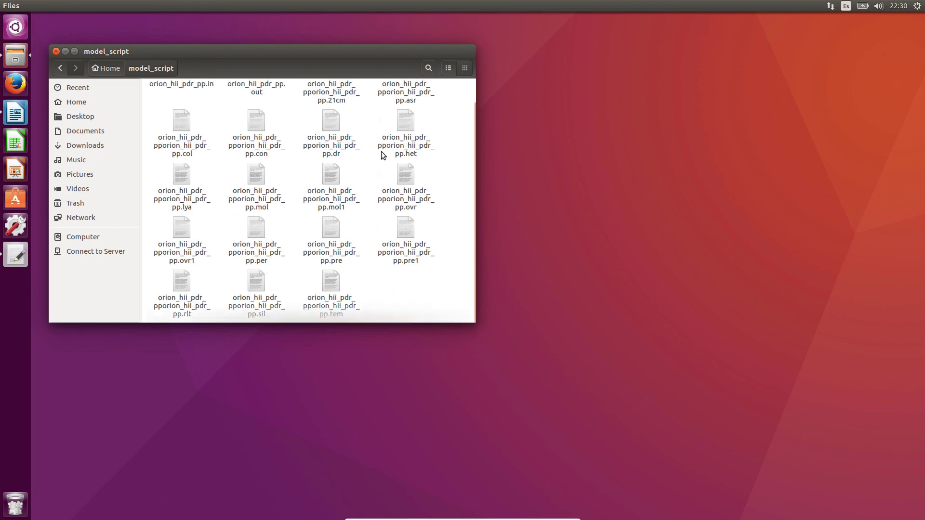